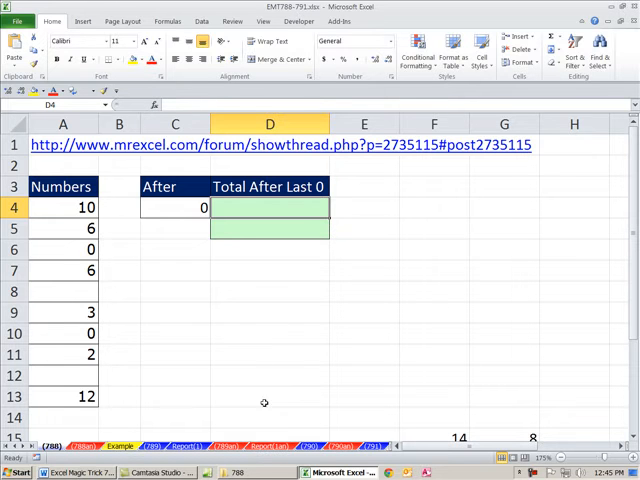
mouse_move(230, 296)
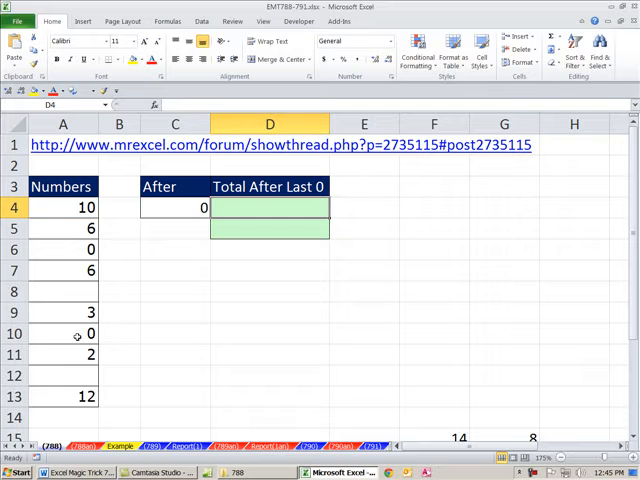
Step: Point out the first and last 0 and blank A12 in Numbers, entering 0 in C4
click(62, 354)
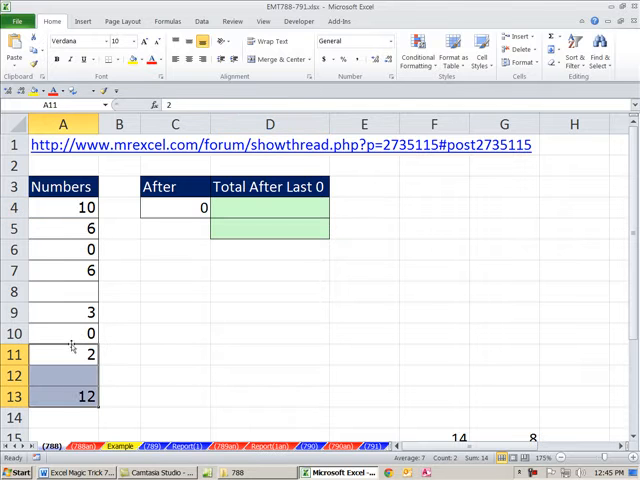
click(175, 207)
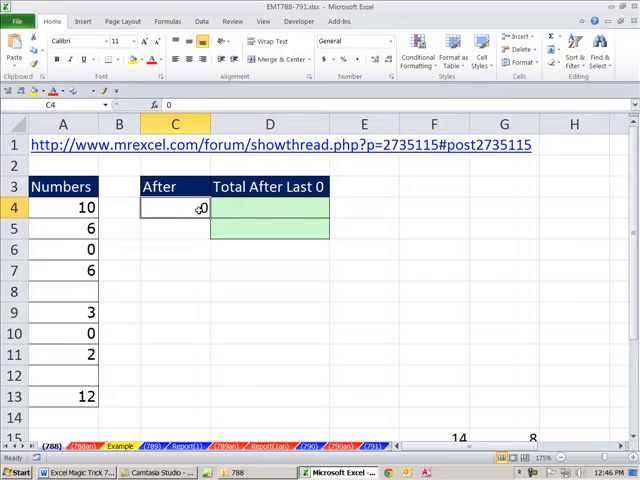
text(6)
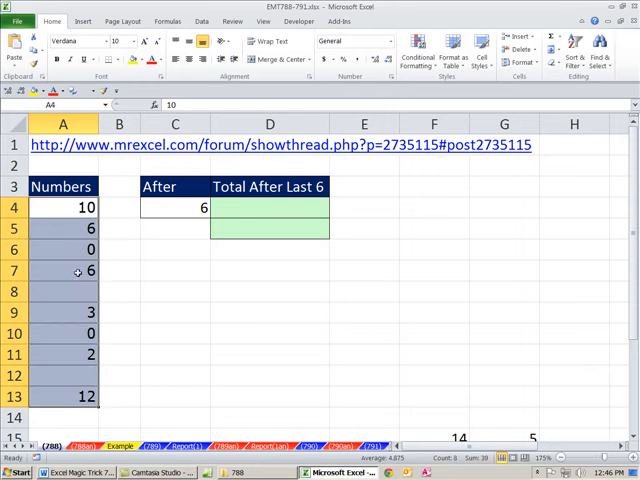
click(62, 270)
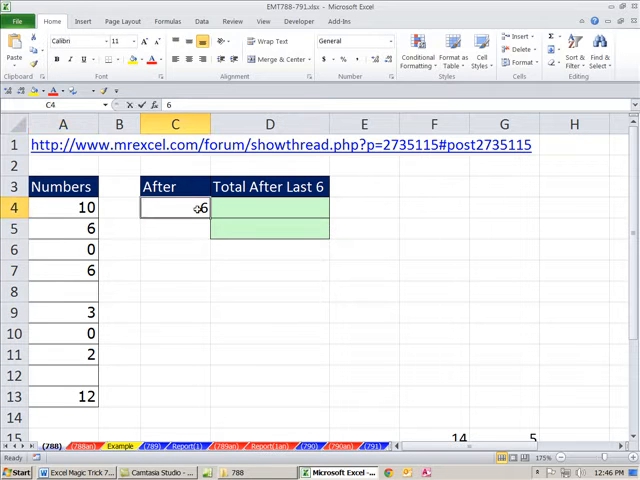
text(0)
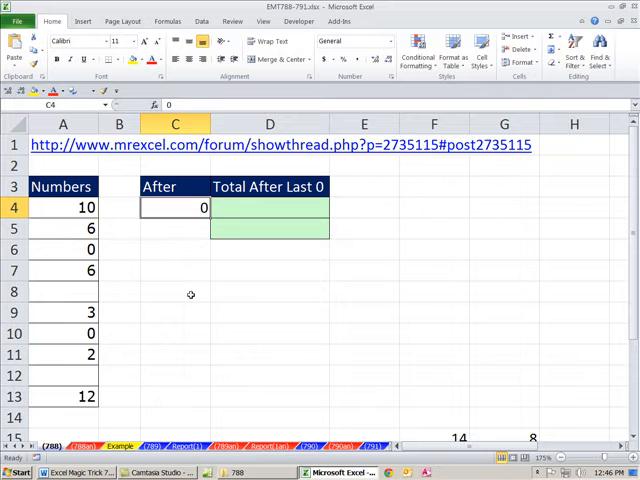
text(=)
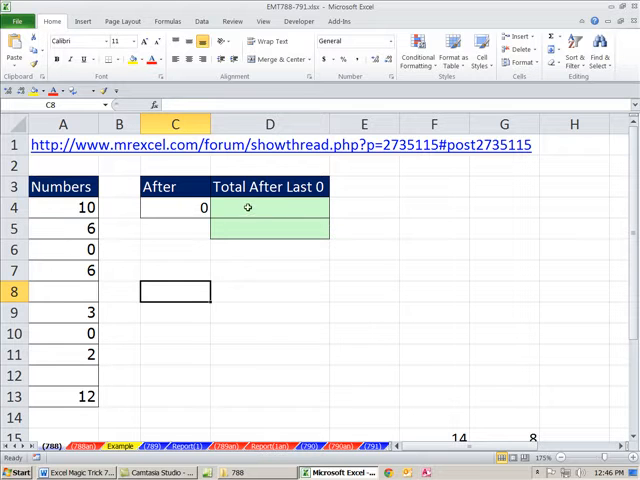
click(62, 249)
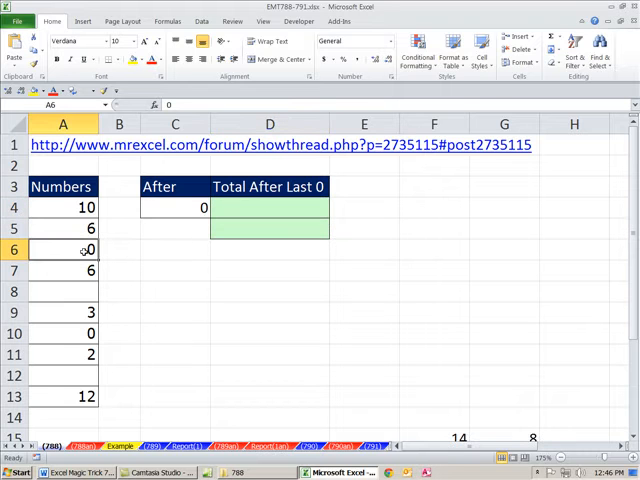
click(62, 333)
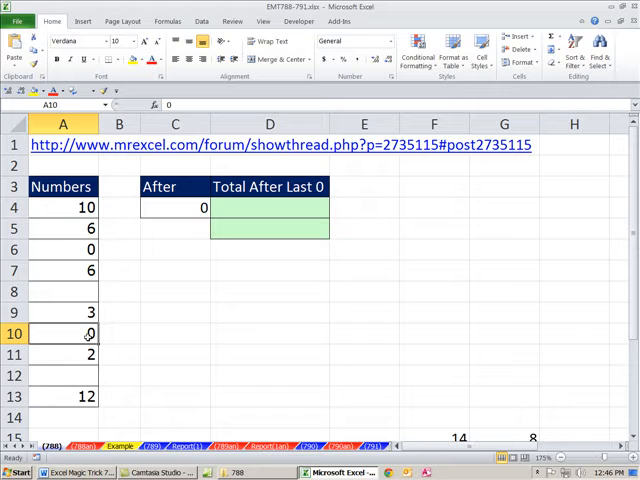
click(62, 376)
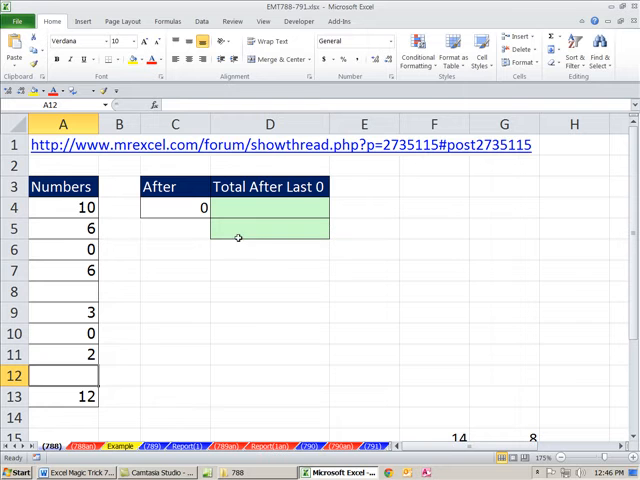
Step: In D4 build =(A4:A13=C4)*(A4:A13<>""), previewing the arrays with F9
click(269, 207)
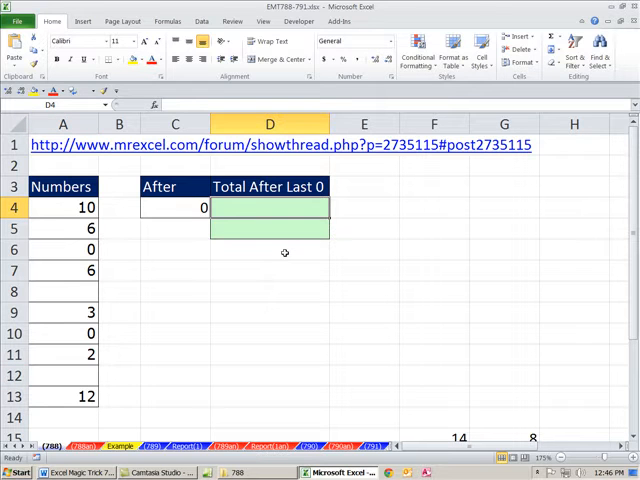
text(=()
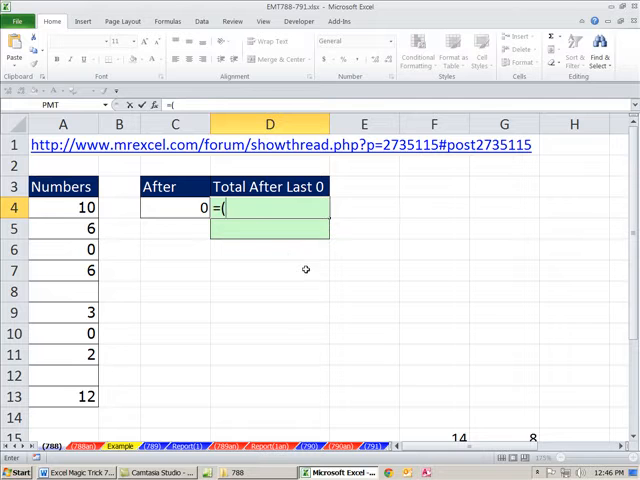
drag(62, 207, 62, 312)
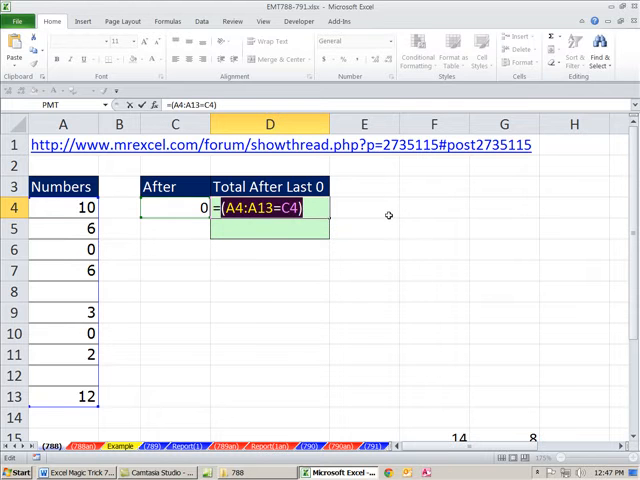
key(F9)
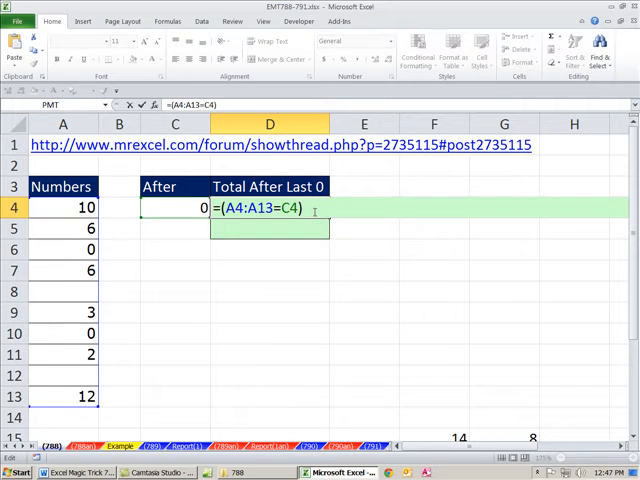
text(*)
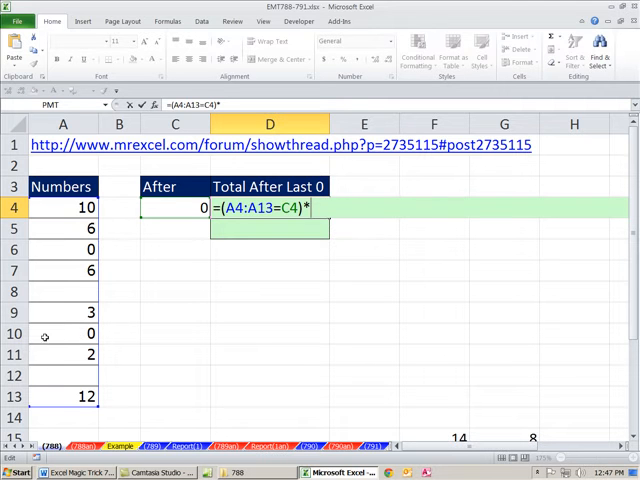
text((A4:A13)
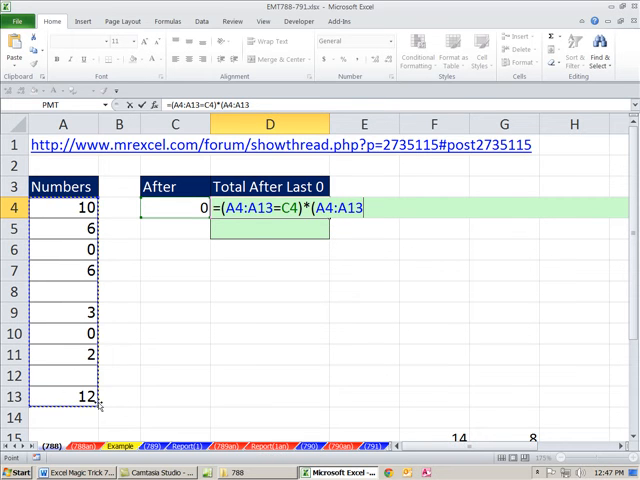
text(<>)
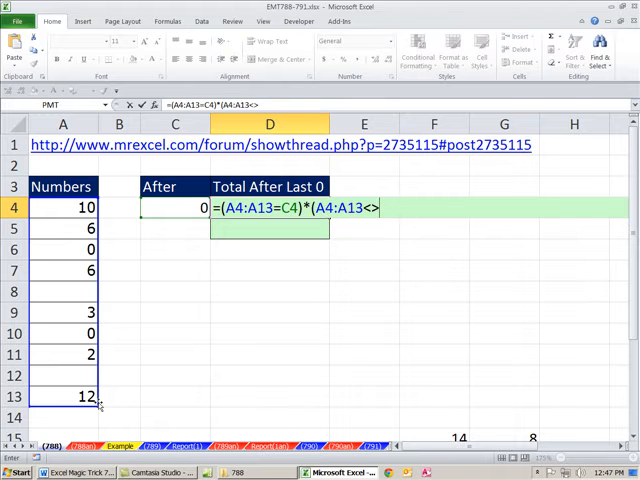
text("")
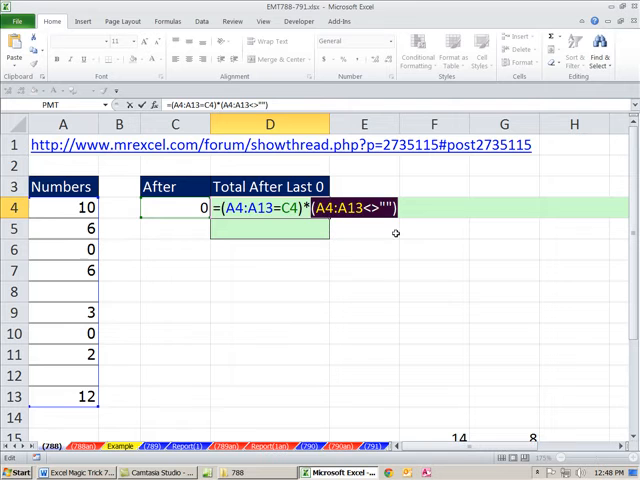
key(F9)
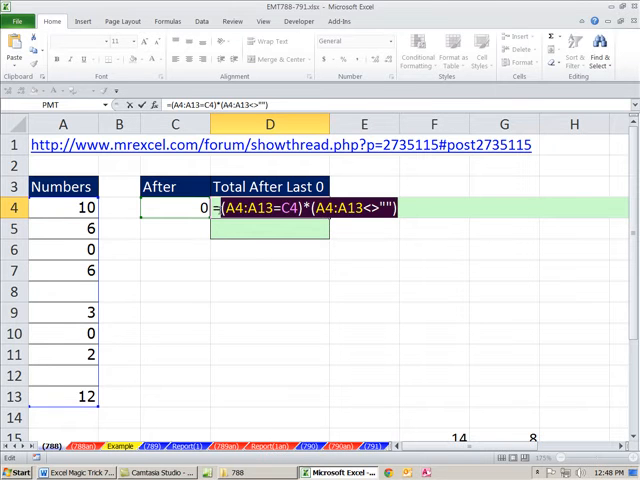
Step: Wrap D4's array in MATCH and preview it with F9 as {0;0;1;0;0;0;1;0;0;0}
text(mat)
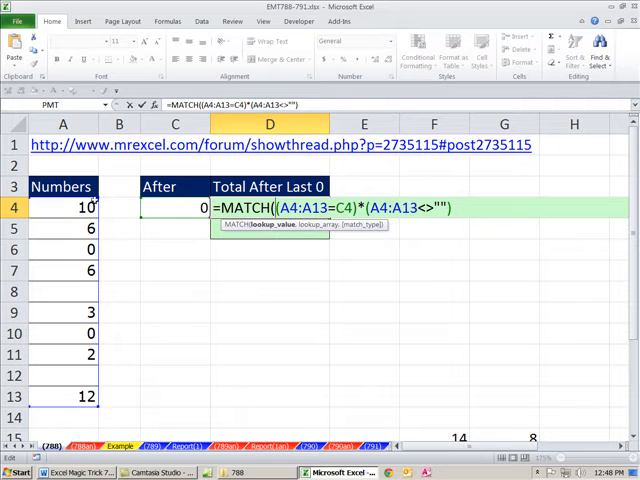
mouse_move(275, 236)
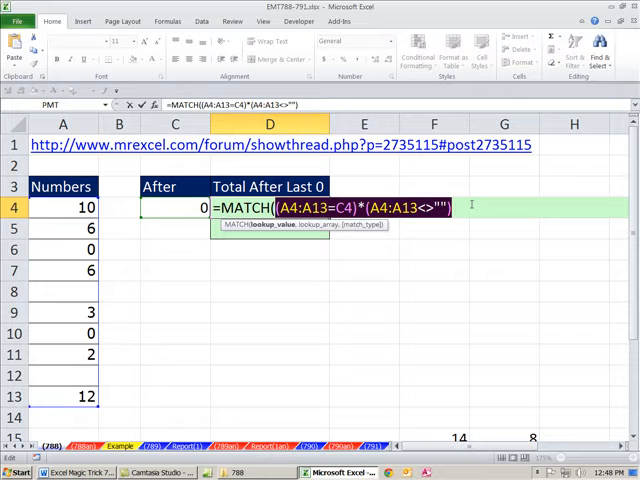
key(F9)
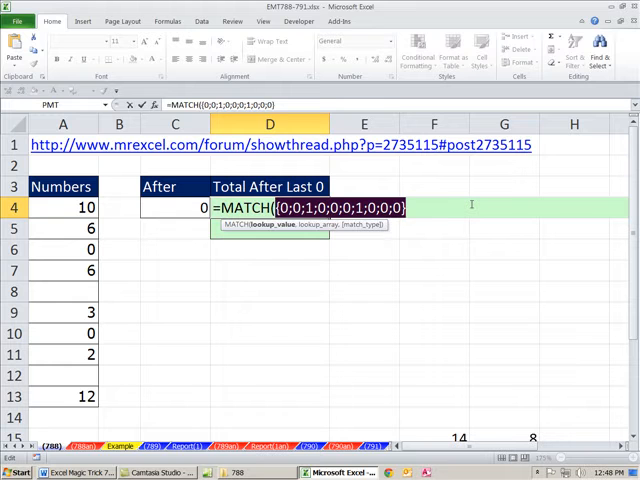
mouse_move(377, 181)
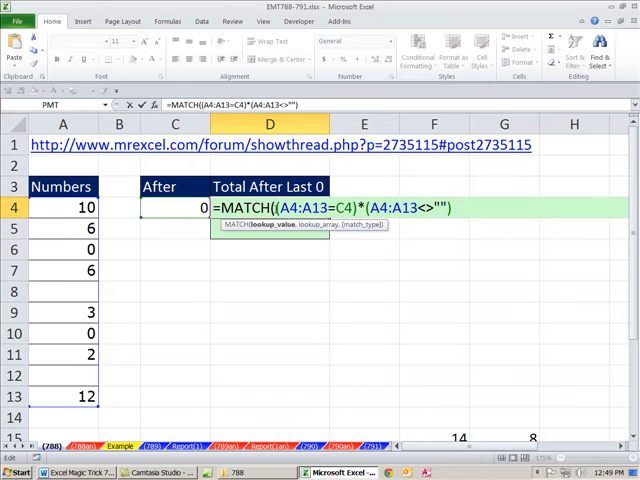
Step: Complete D4 as =MATCH(2,1/((A4:A13=C4)*(A4:A13<>""))), returning 7
text(2,)
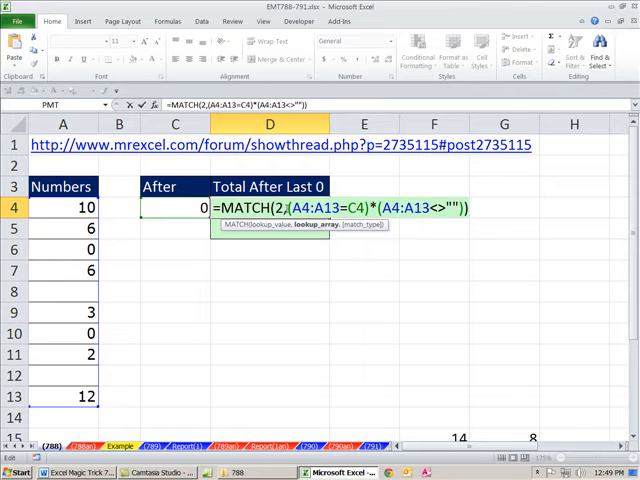
text(1/()
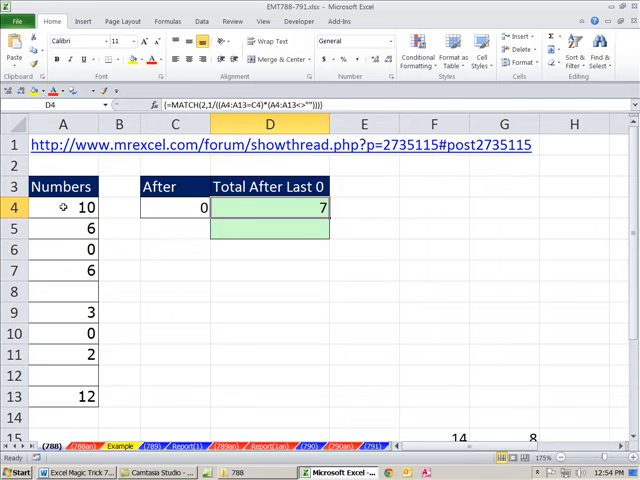
Step: Reopen D4's MATCH(2,1/…) formula for editing
drag(62, 207, 62, 228)
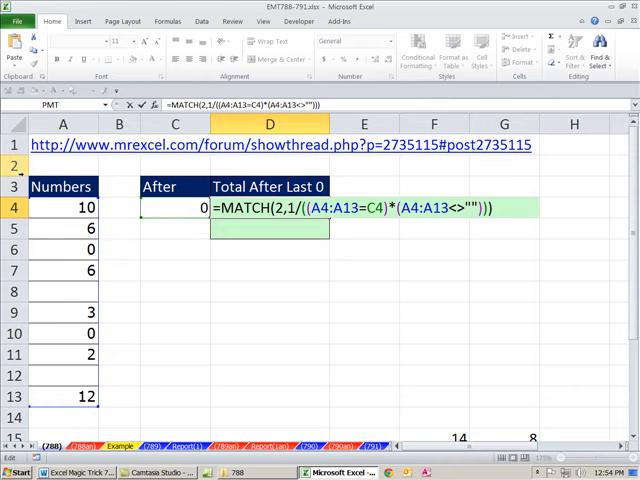
mouse_move(199, 330)
text(row()
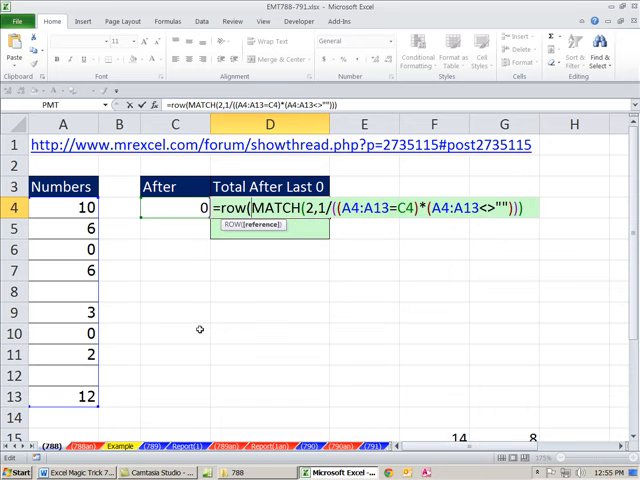
Step: Build (ROW(A4:A13)-ROW(A4)+1)>MATCH(…) in D4, previewing relative positions 1–10 with F9
drag(62, 207, 62, 375)
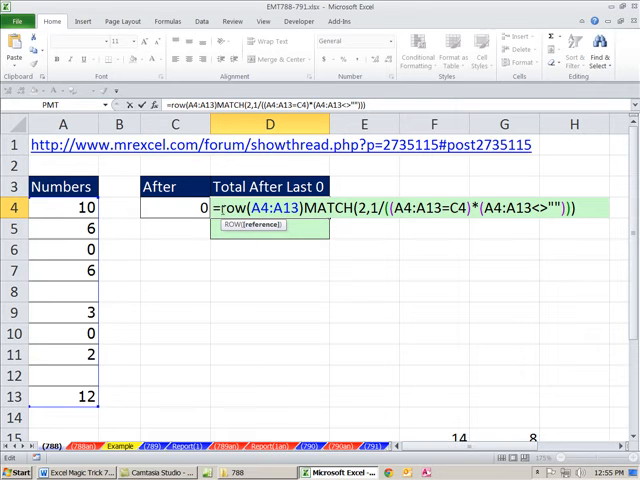
double_click(260, 208)
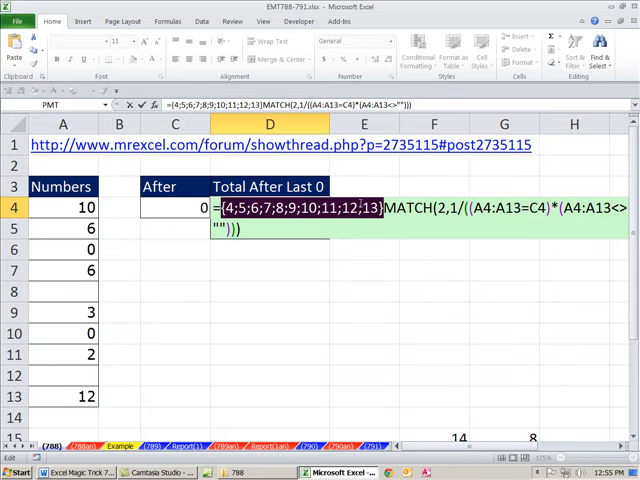
mouse_move(370, 253)
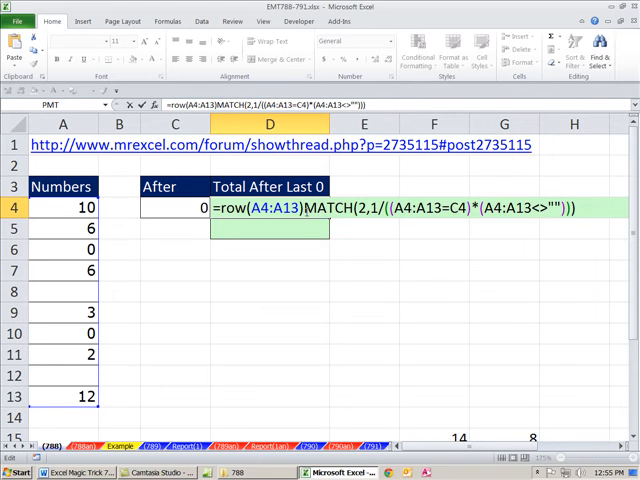
text(-ROW()
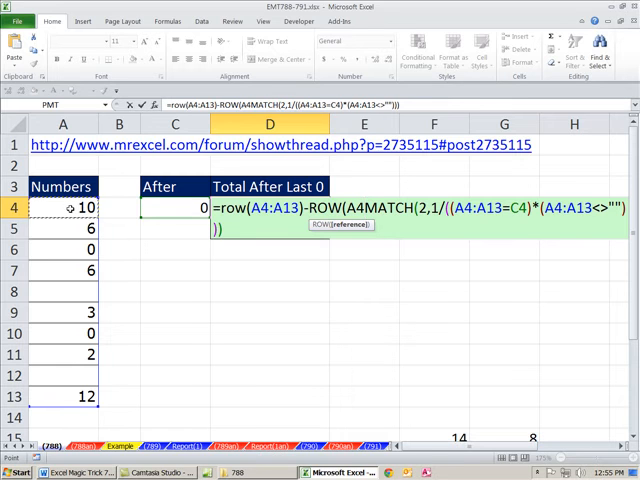
text(A4)
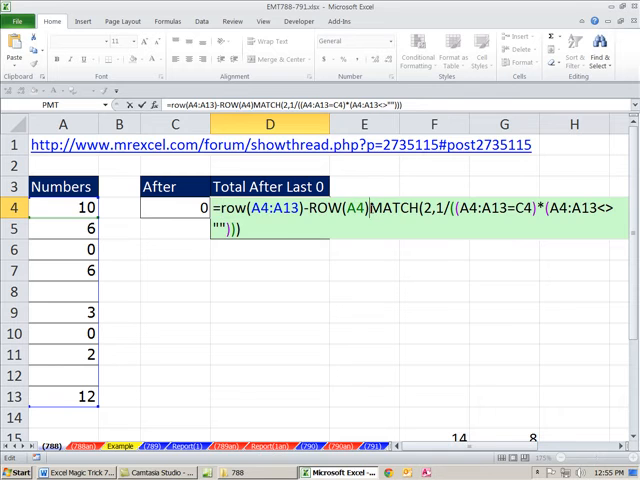
text(+1)
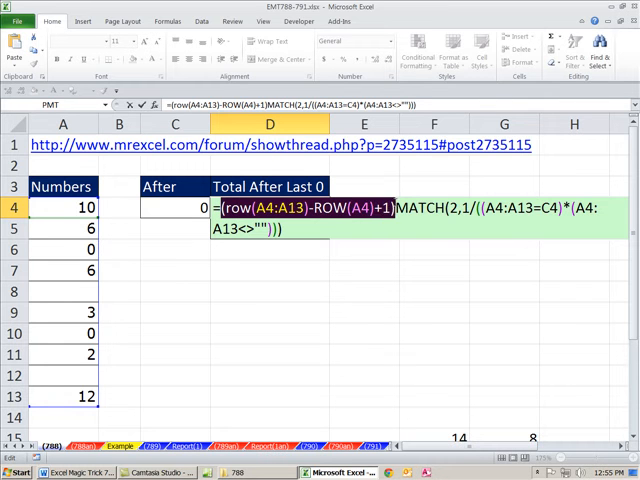
key(F9)
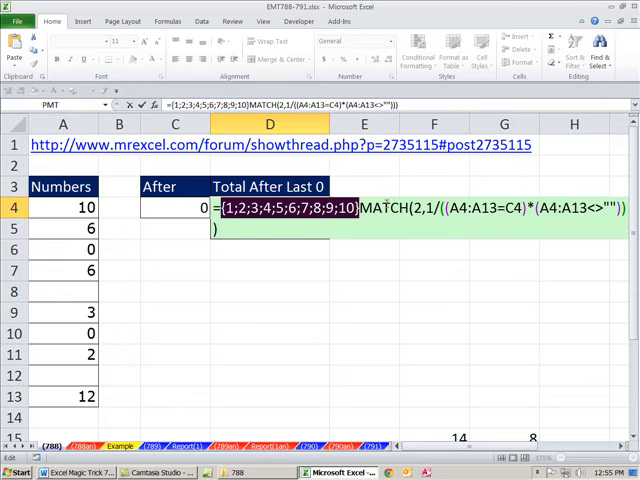
text((row(A4:A13)-ROW(A4)+1))
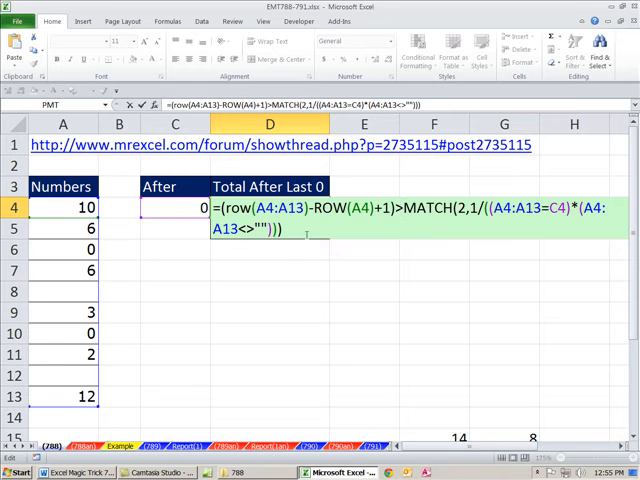
key(f9)
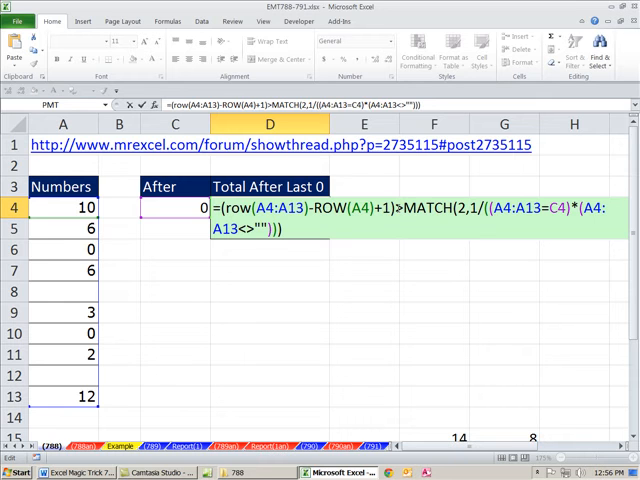
mouse_move(415, 238)
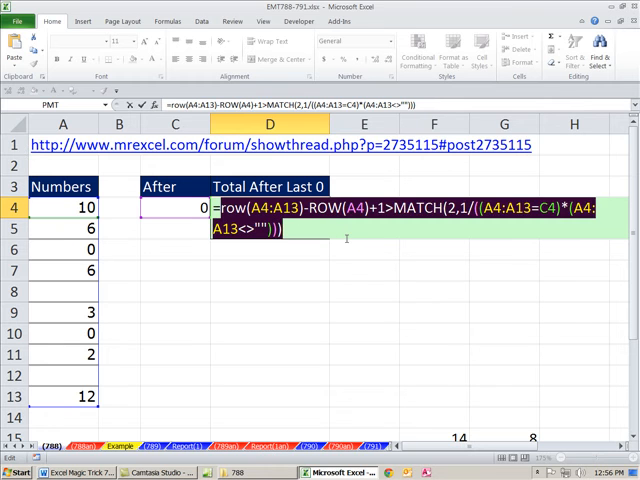
Step: Evaluate D4's =ROW(A4:A13)-ROW(A4)+1>MATCH(…) comparison with F9
key(f9)
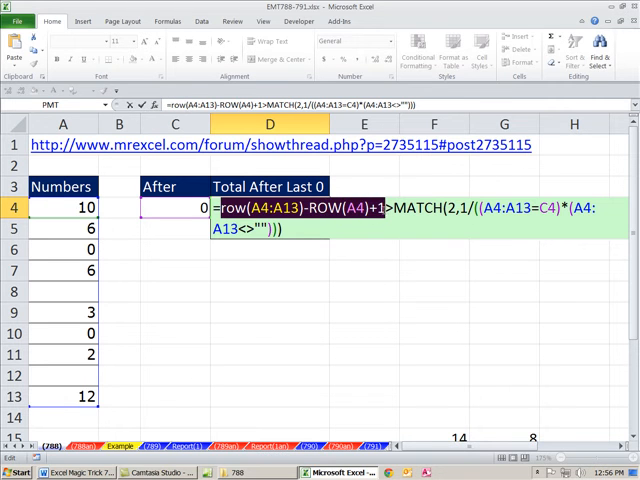
mouse_move(390, 255)
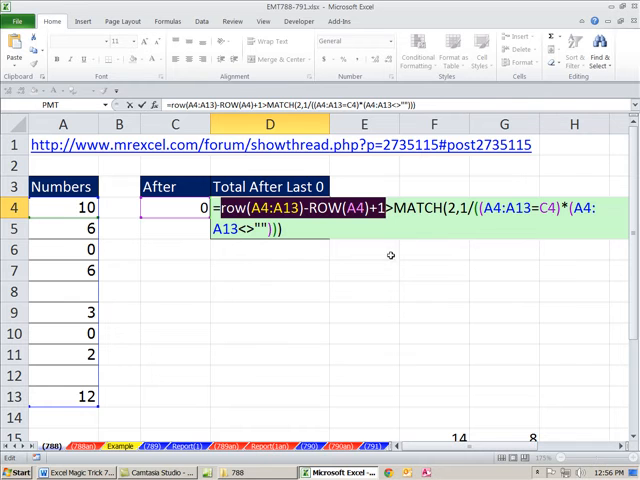
mouse_move(391, 255)
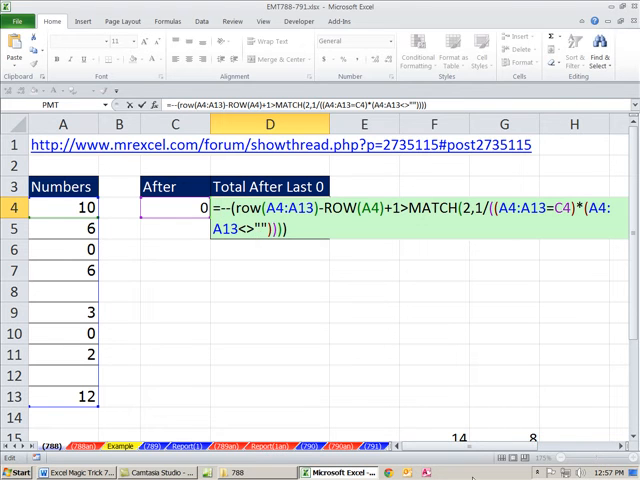
Step: Enter =SUMPRODUCT(--(ROW…>MATCH(…)),A4:A13) in D4, returning 17 after the last 6
text(SUMPRODUCT()
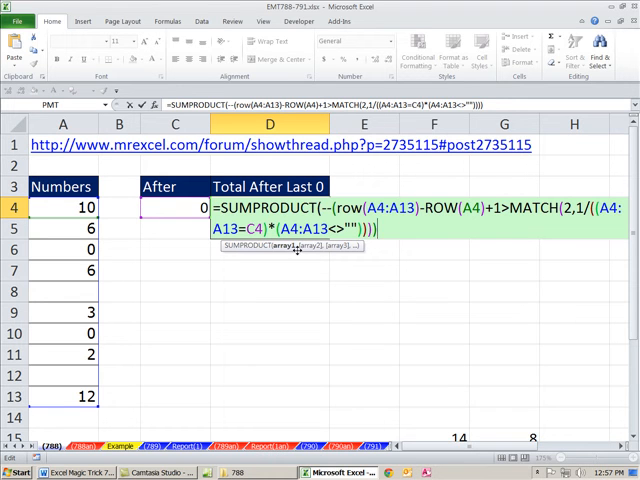
text(,A4:A13)
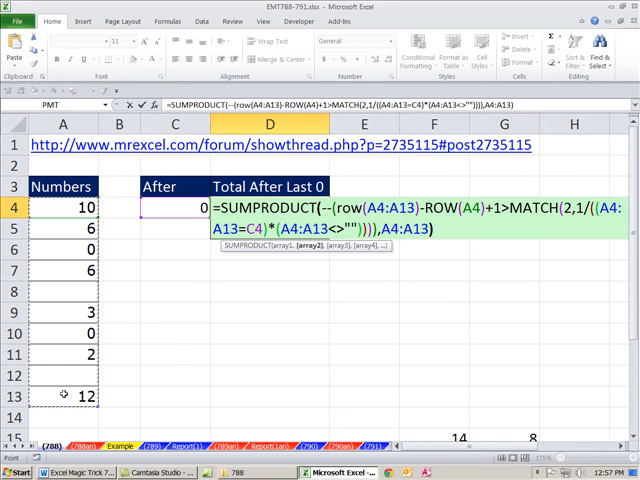
key(Return)
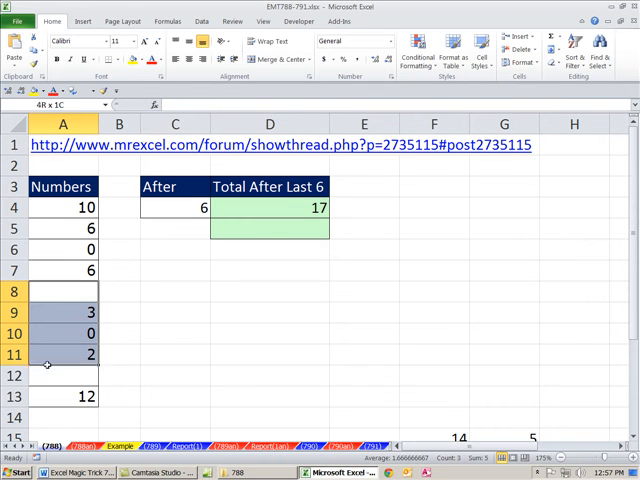
double_click(267, 207)
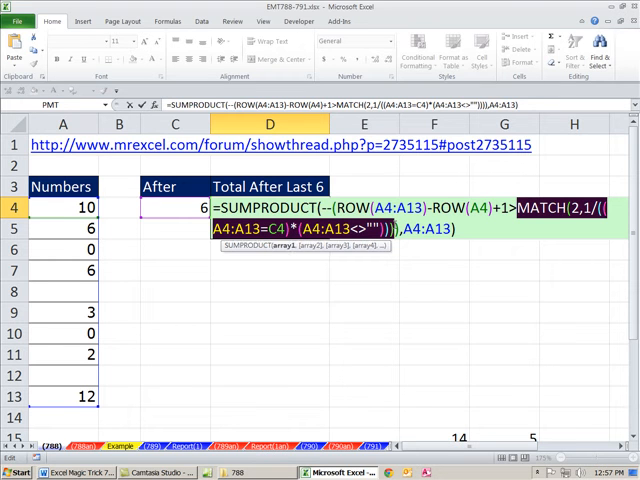
key(Return)
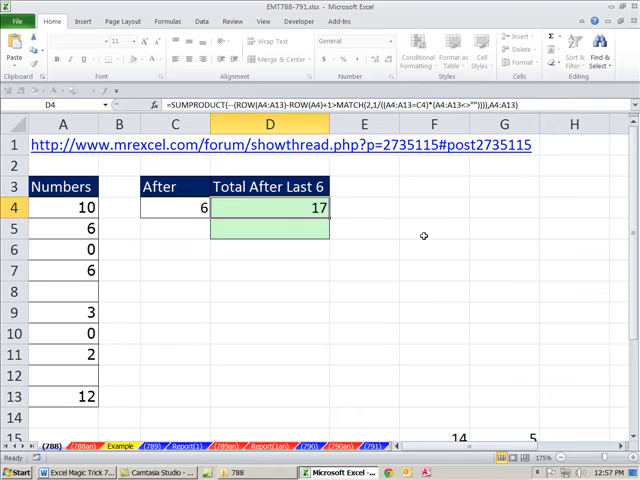
Step: Type =MATCH(2,1/((A4:A13=C4)*(A4:A13<>""))) into D5 without entering it
click(269, 229)
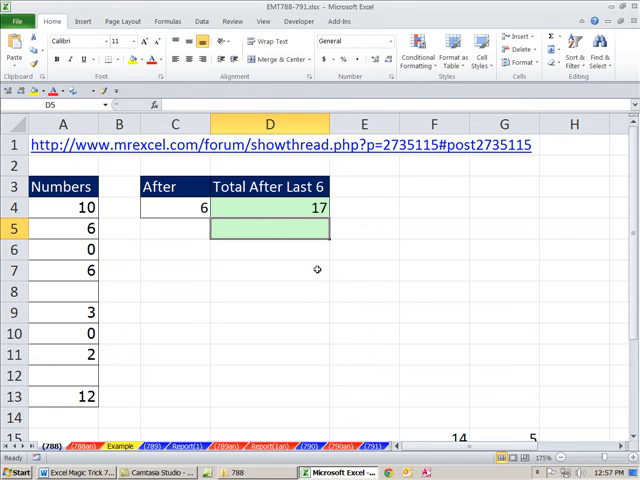
mouse_move(95, 396)
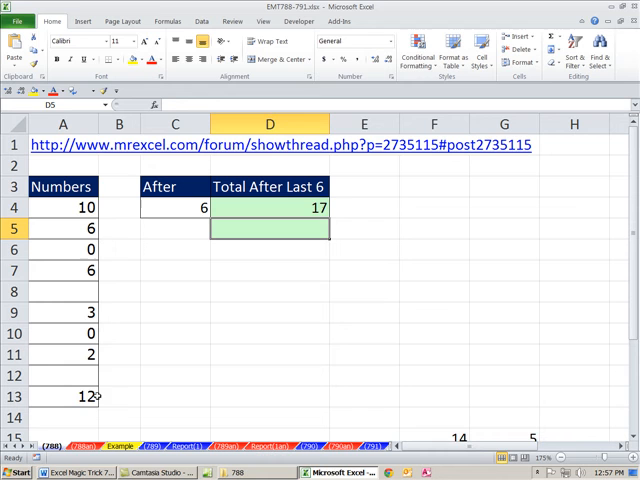
click(63, 397)
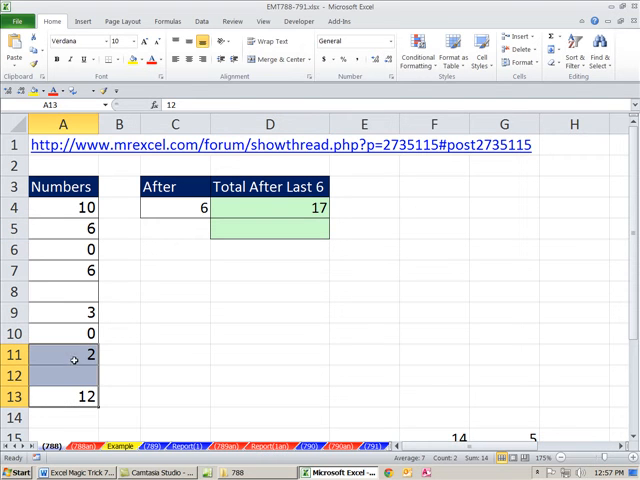
click(62, 354)
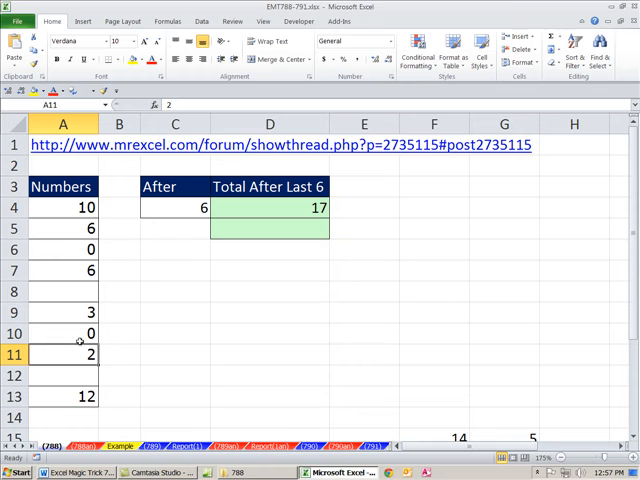
click(269, 228)
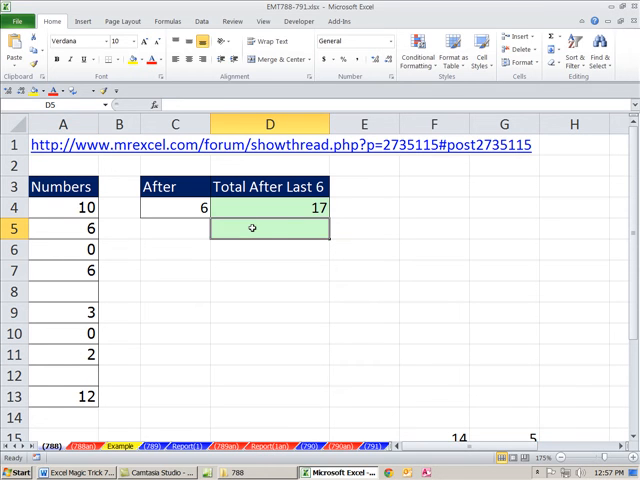
text(=)
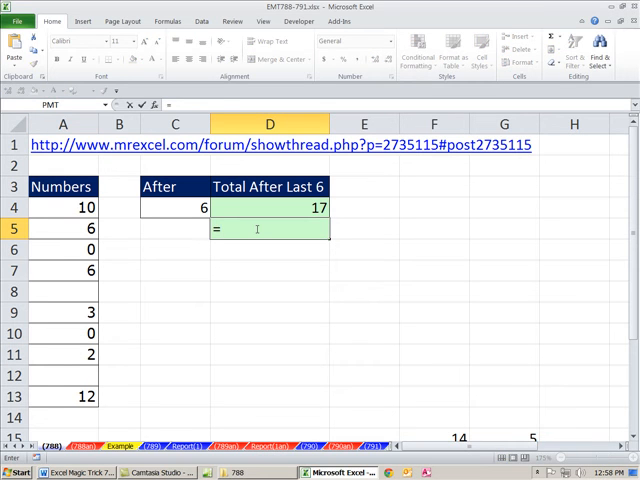
text(=MATCH(2,1/((A4:A13=C4)*(A4:A13<>""))))
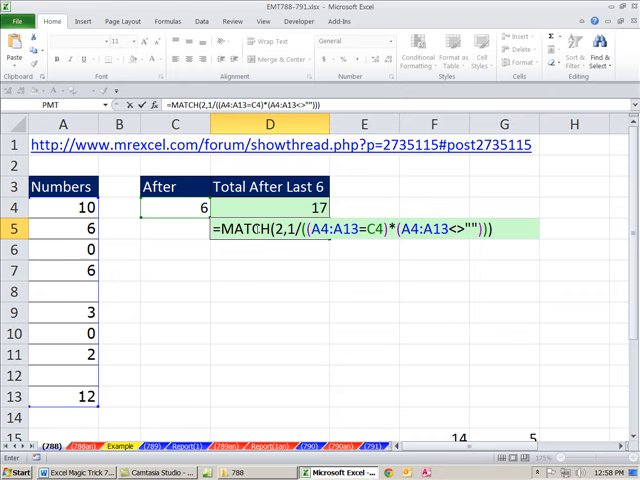
mouse_move(110, 317)
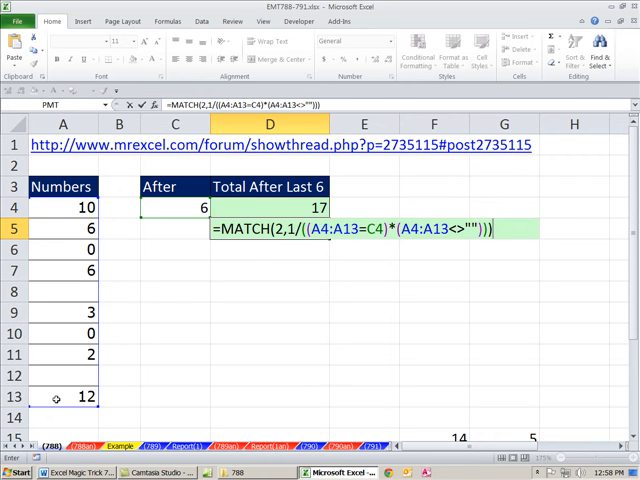
mouse_move(56, 354)
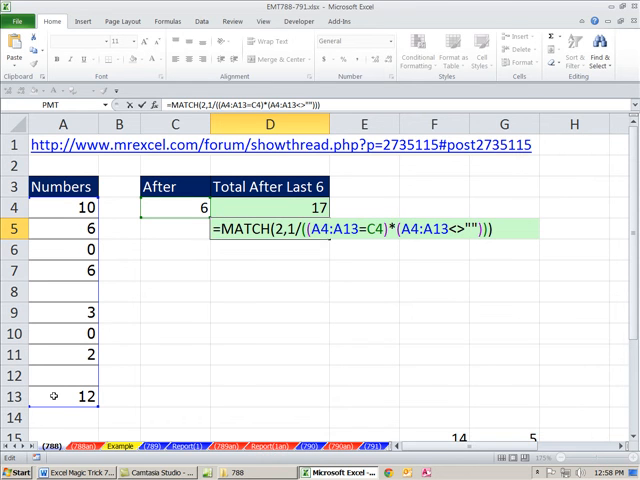
Step: Type A13 at the start of D5's formula to begin the A13:INDEX range
text(A13:INDEX(A4:A13,)
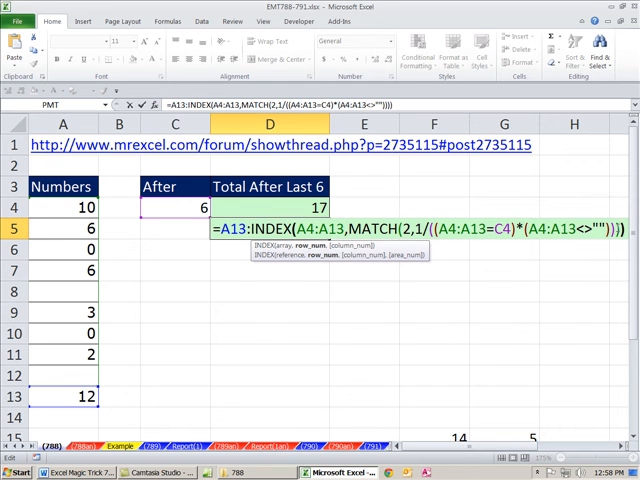
mouse_move(217, 263)
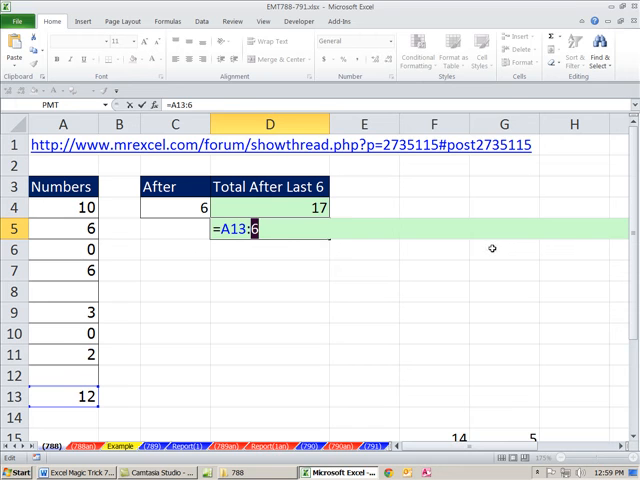
mouse_move(75, 268)
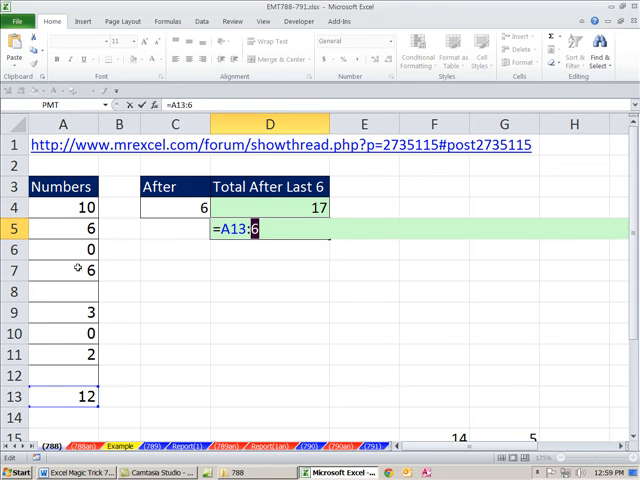
Step: Complete =A13:INDEX(A4:A13,MATCH(…)) in D5 and add +1 to the MATCH position
text(:INDEX(A4:A13,MATCH(2,1/((A4:A13=C4)*(A4:A13<>"")))))
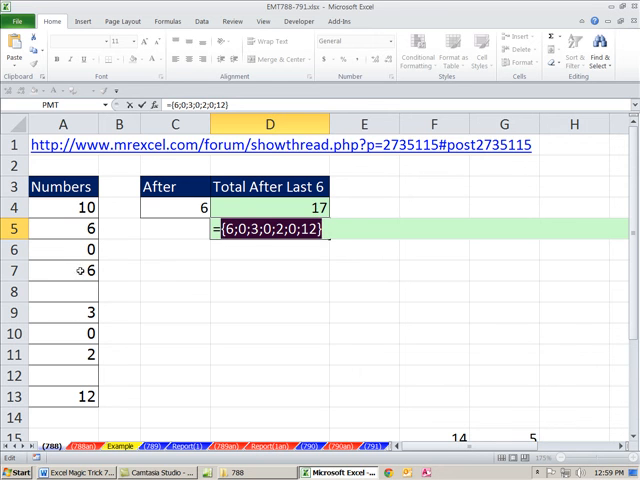
text(=A13:INDEX(A4:A13,MATCH(2,1/((A4:A13=C4)*(A4:A13<>"")))))
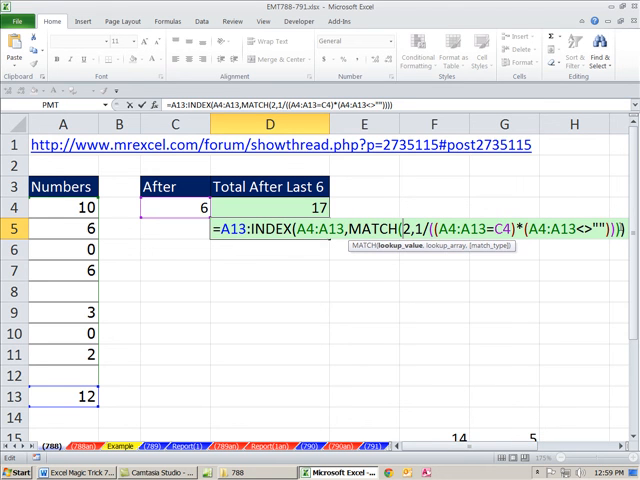
text(+1))
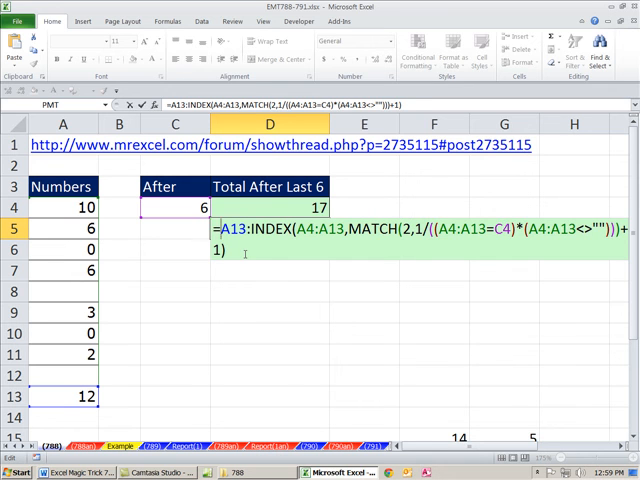
Step: Wrap D5's formula in SUMPRODUCT and enter it, so both totals show 14 with C4 at 0
text(sum)
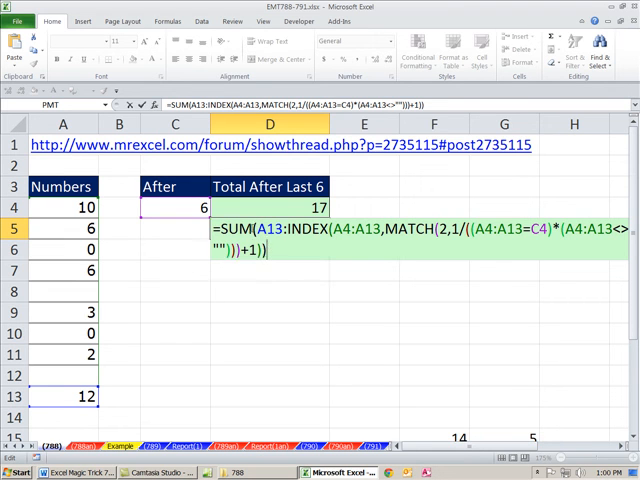
text(SUMPRODUCT)
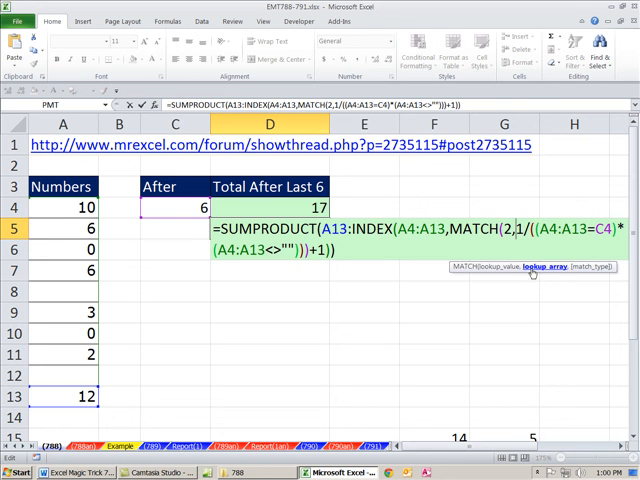
mouse_move(558, 278)
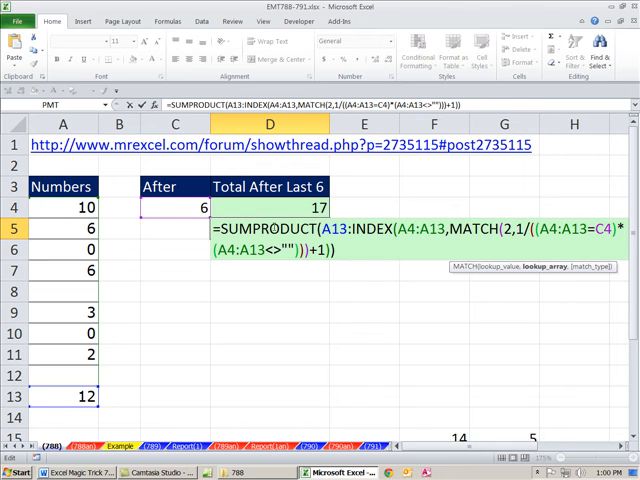
double_click(286, 229)
text(0)
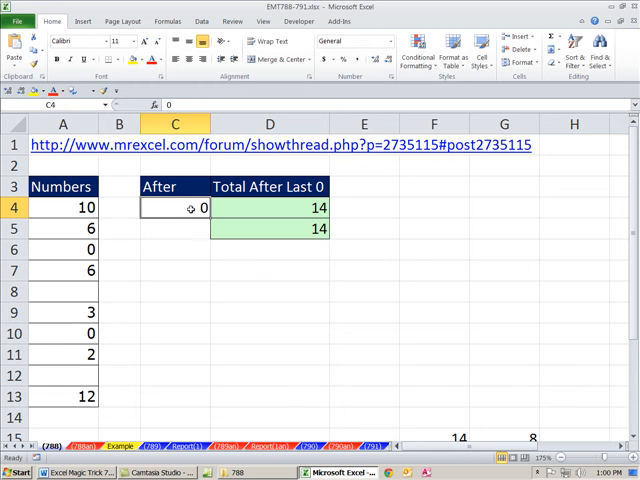
click(271, 271)
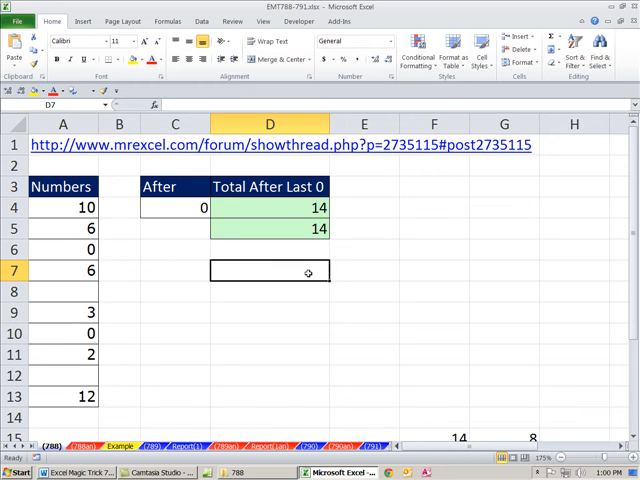